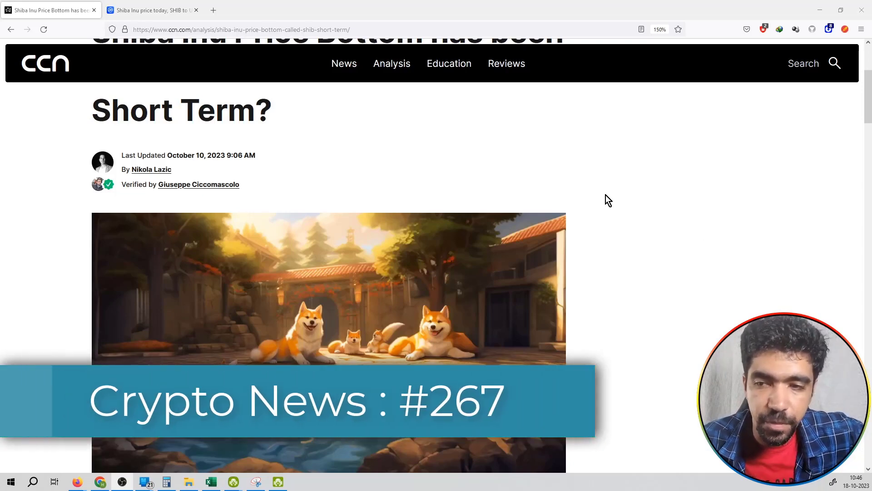
- View SHIB's market cap chart, then its all-time price history, and return to the CCN tab
scroll(up, 3)
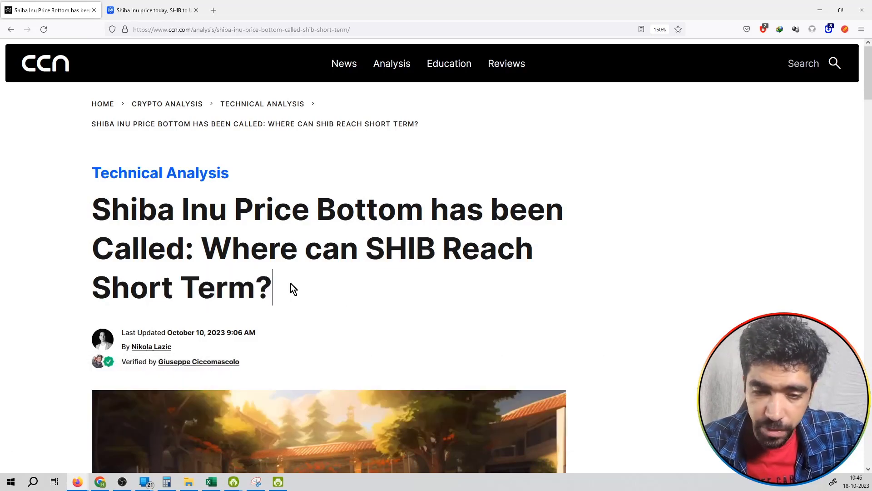
click(152, 10)
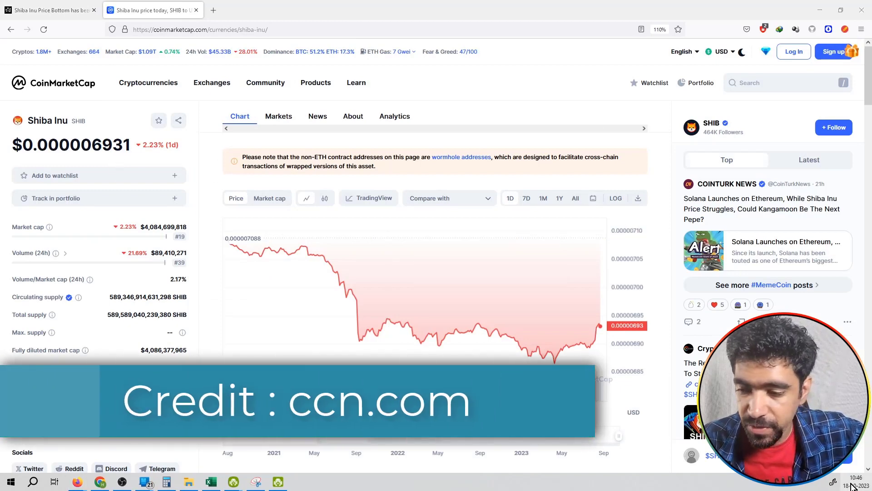
mouse_move(599, 325)
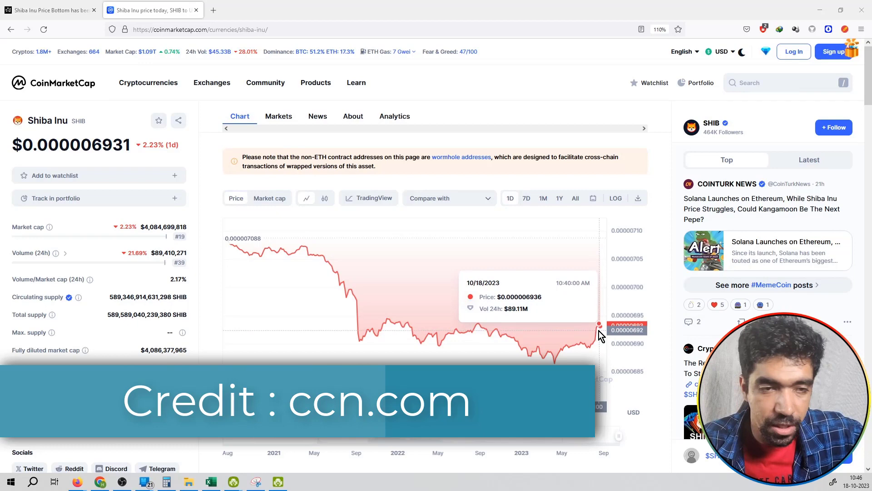
click(269, 198)
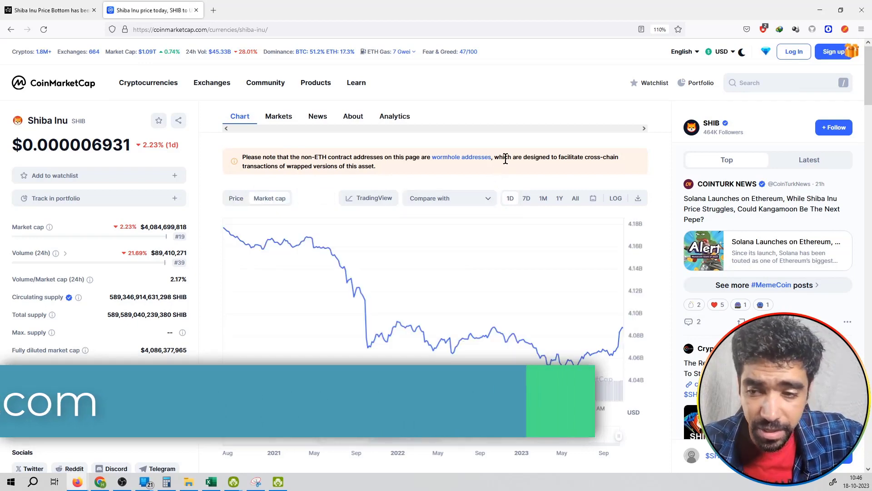
mouse_move(611, 325)
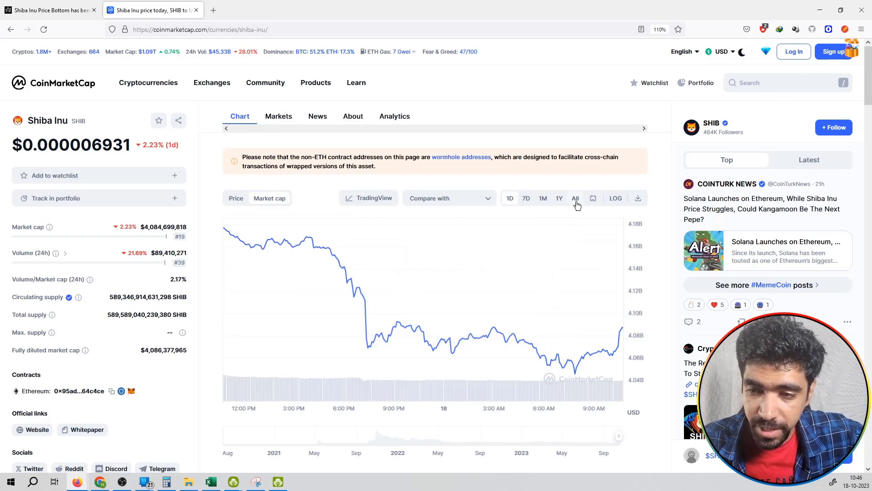
click(575, 198)
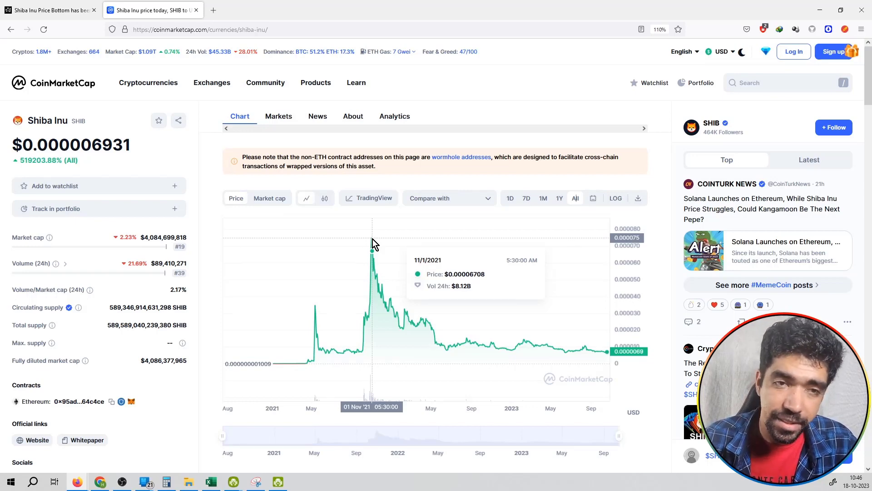
click(47, 10)
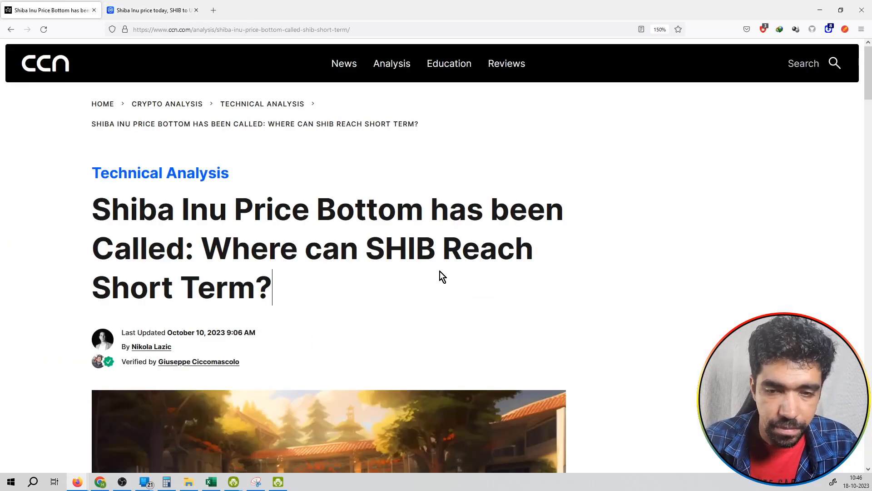
- Read the Key Takeaways on SHIB's June 10 low, then return to the CoinMarketCap chart
scroll(down, 3)
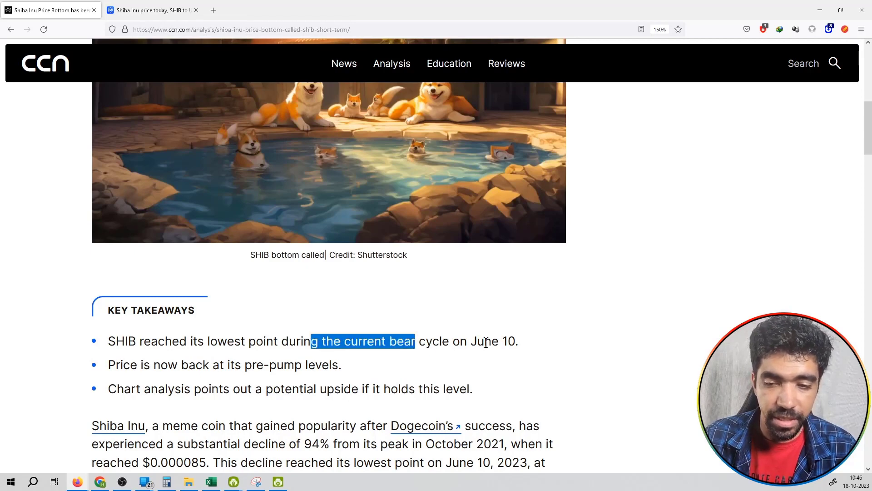
click(150, 10)
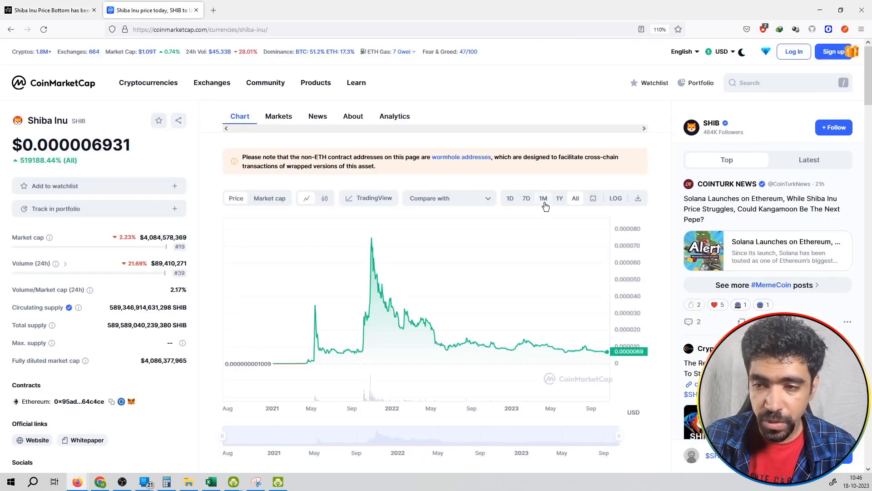
- Show the one-year SHIB chart and compare its mid-June low with the article
click(558, 198)
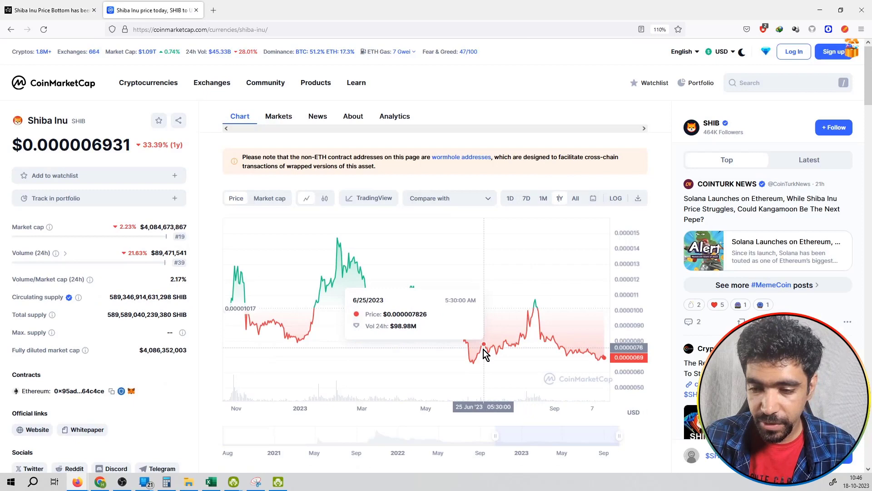
mouse_move(476, 364)
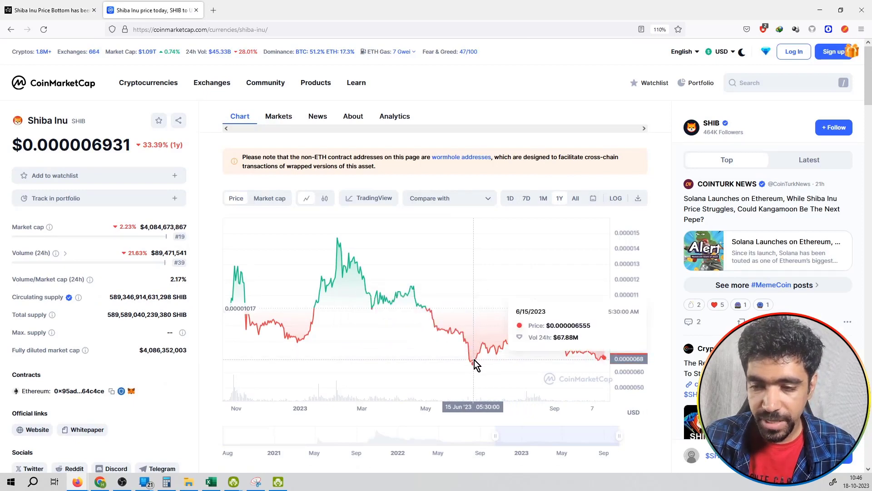
click(47, 10)
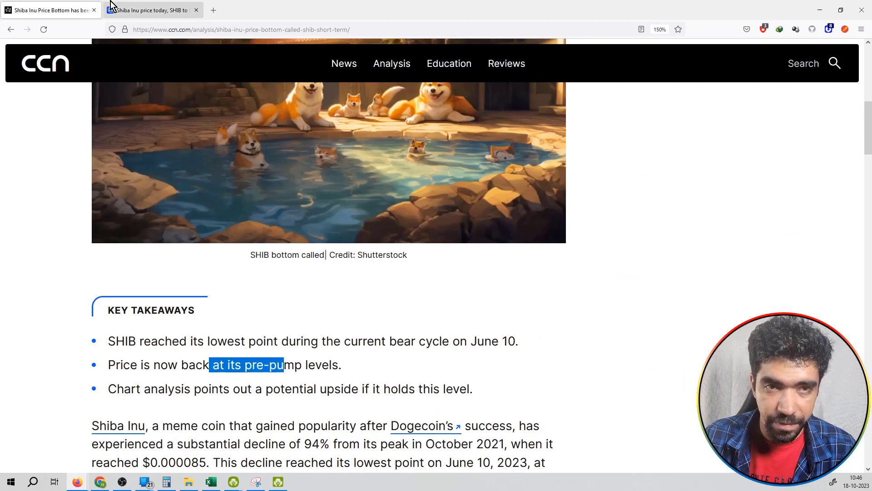
click(153, 10)
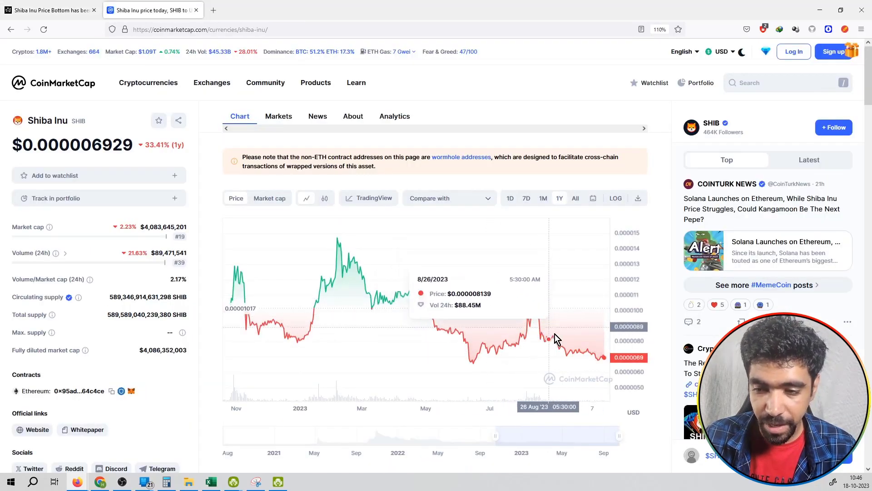
mouse_move(599, 360)
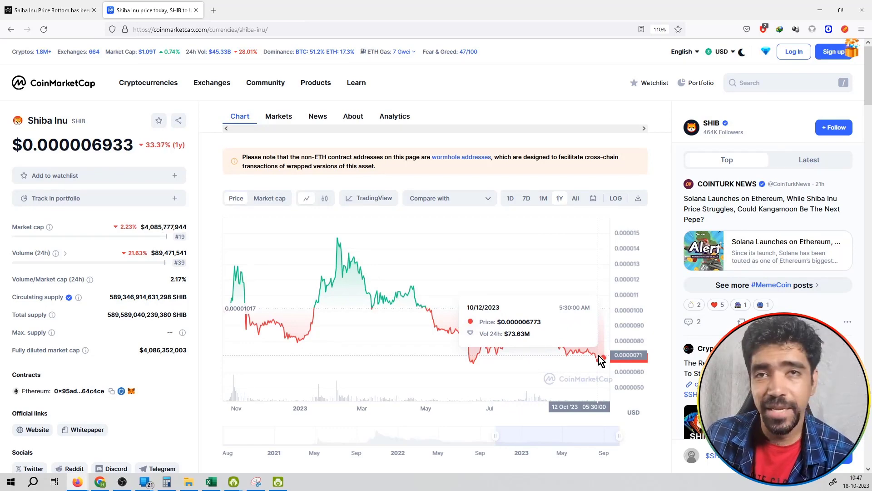
- Highlight the article's potential upside takeaway and check it against the one-year chart
click(47, 10)
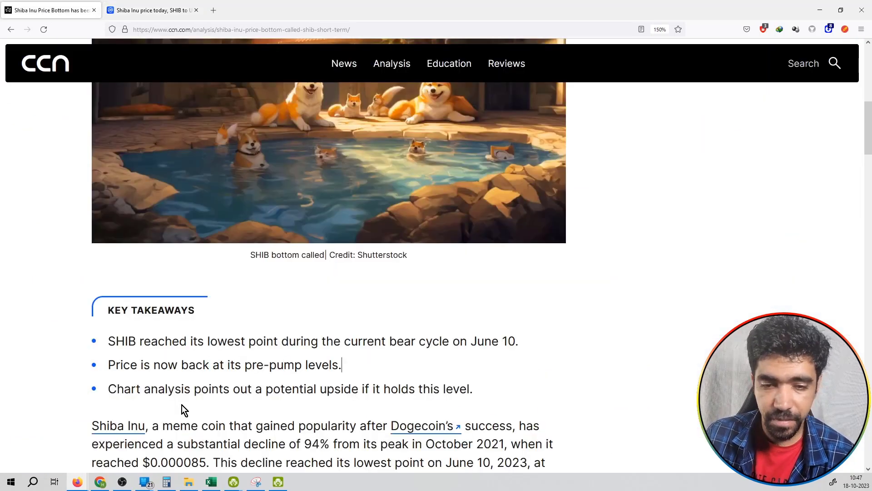
double_click(162, 388)
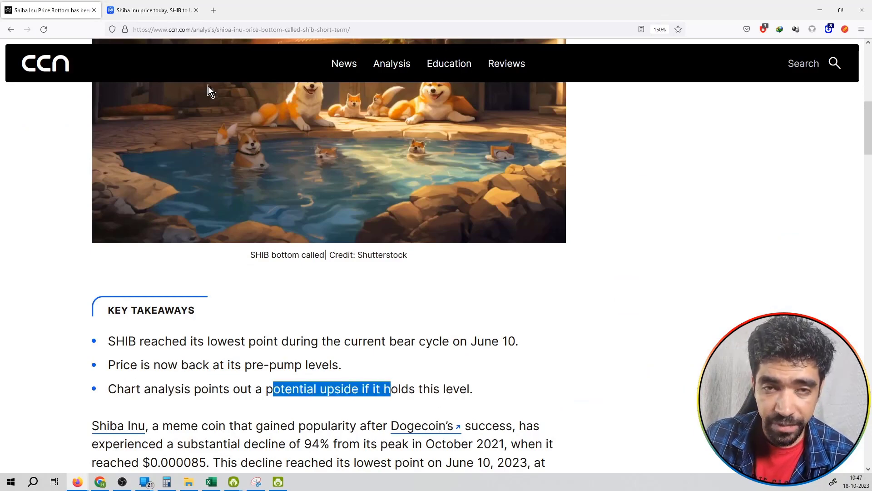
click(153, 10)
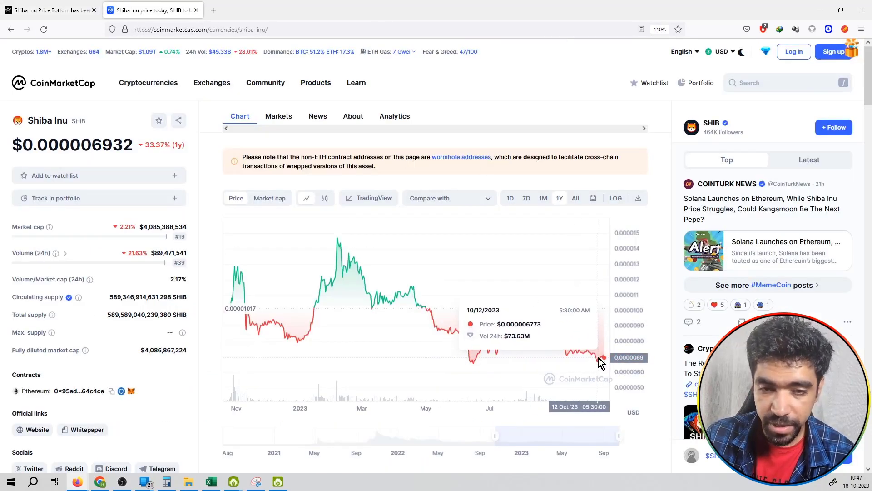
mouse_move(589, 298)
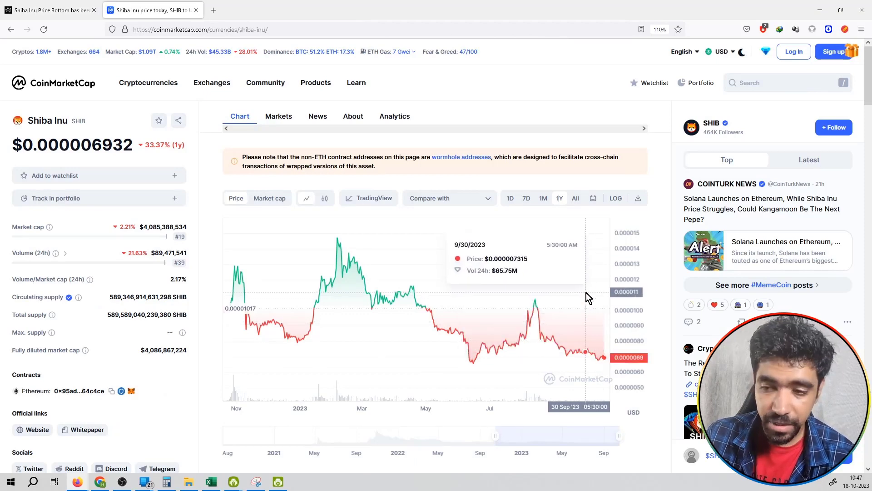
mouse_move(685, 267)
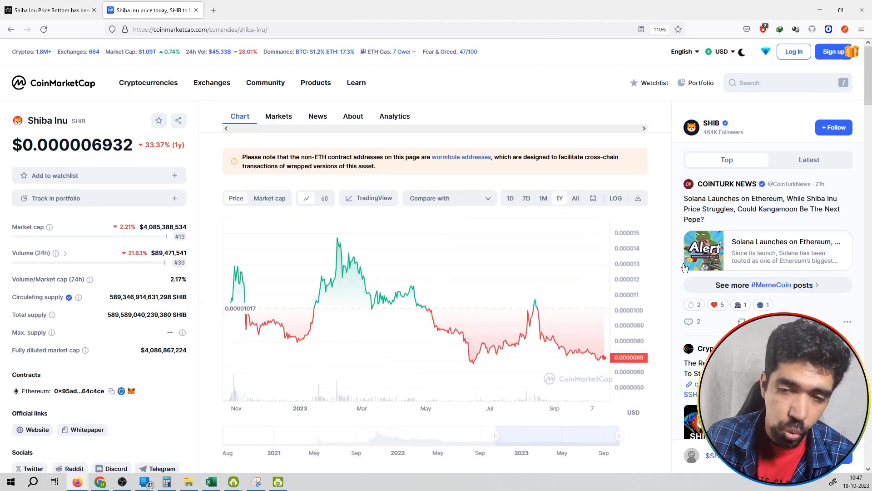
- Read through the article's SHIB price prediction, key support chart and bullish/bearish targets
click(48, 10)
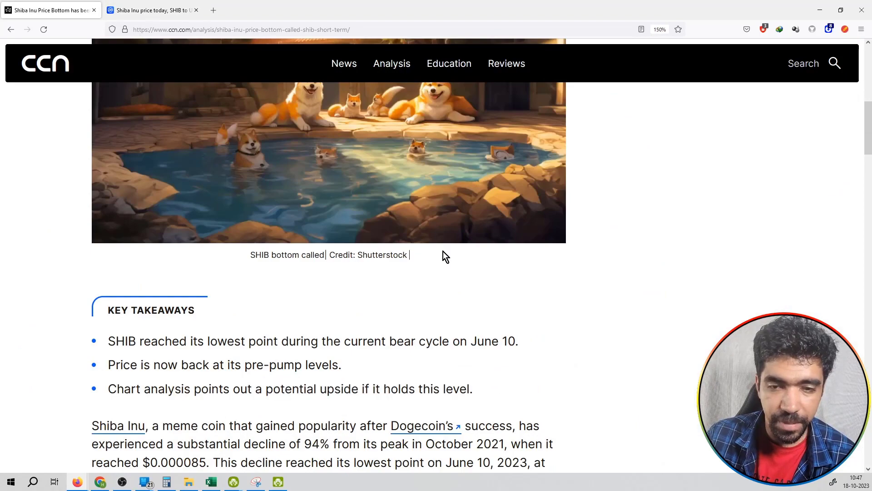
scroll(down, 3)
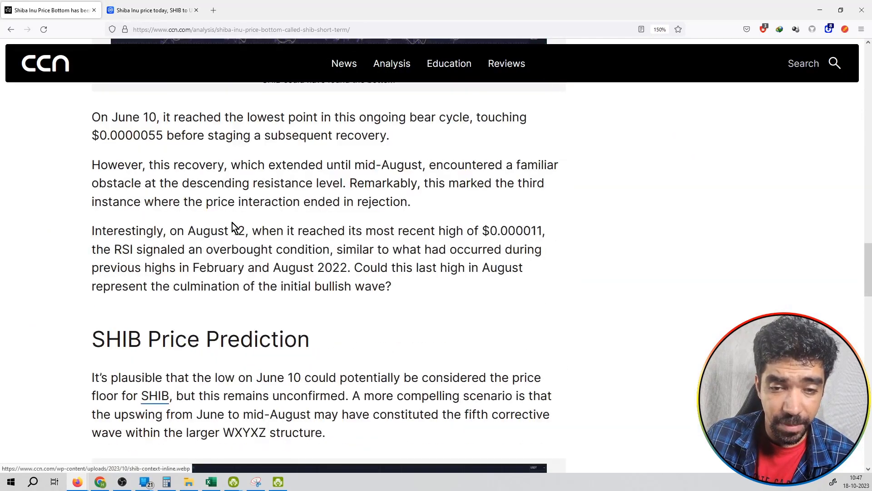
scroll(down, 3)
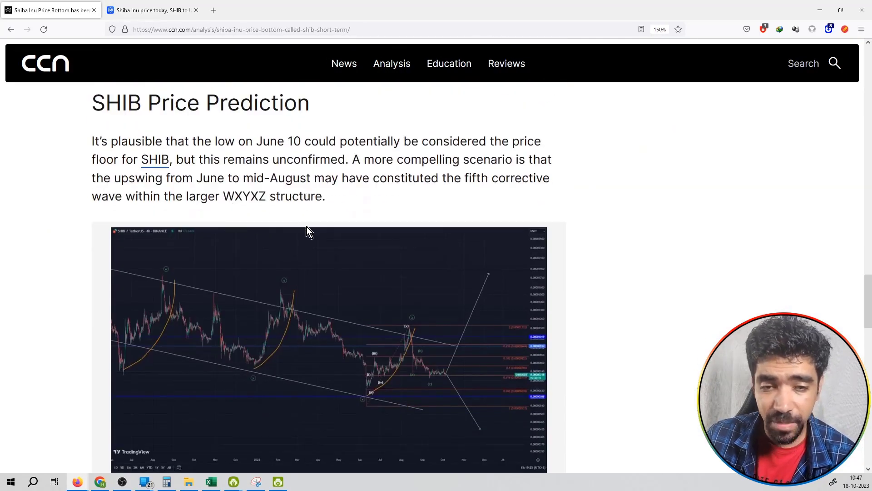
scroll(down, 3)
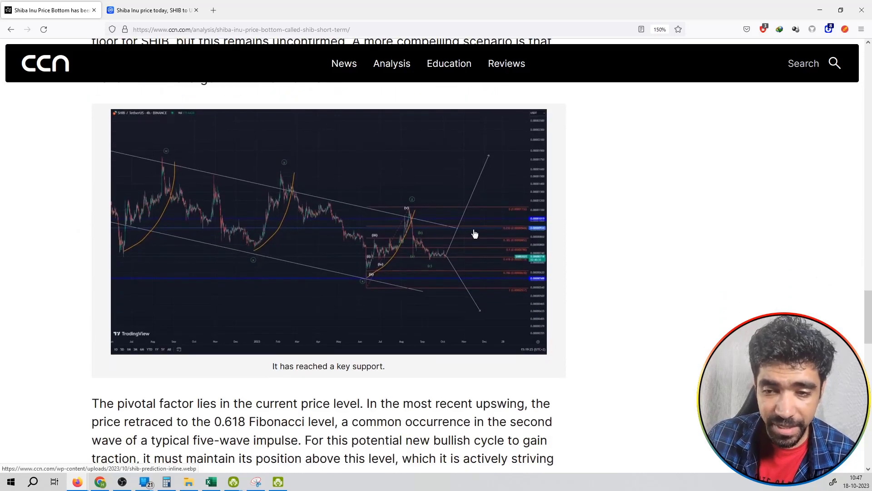
mouse_move(266, 193)
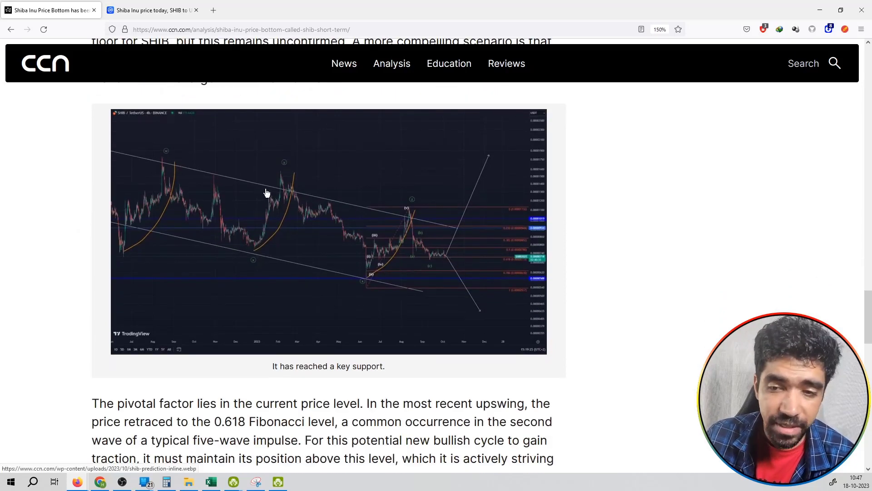
scroll(down, 3)
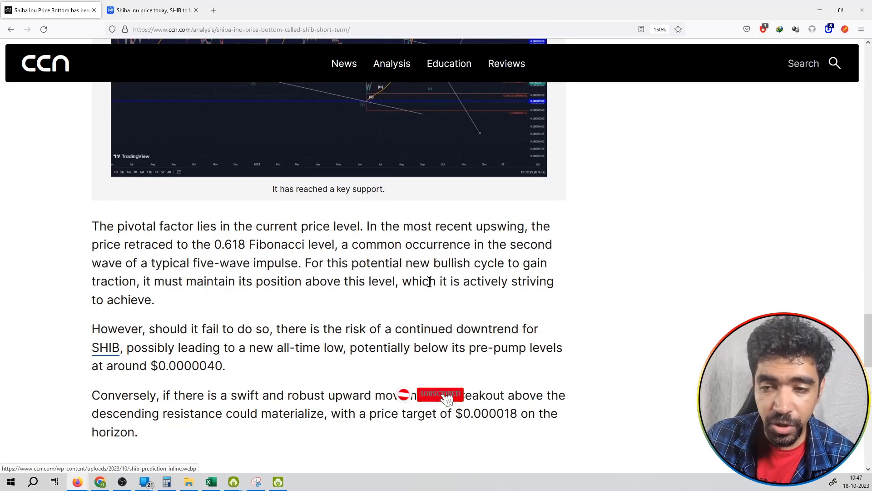
scroll(down, 3)
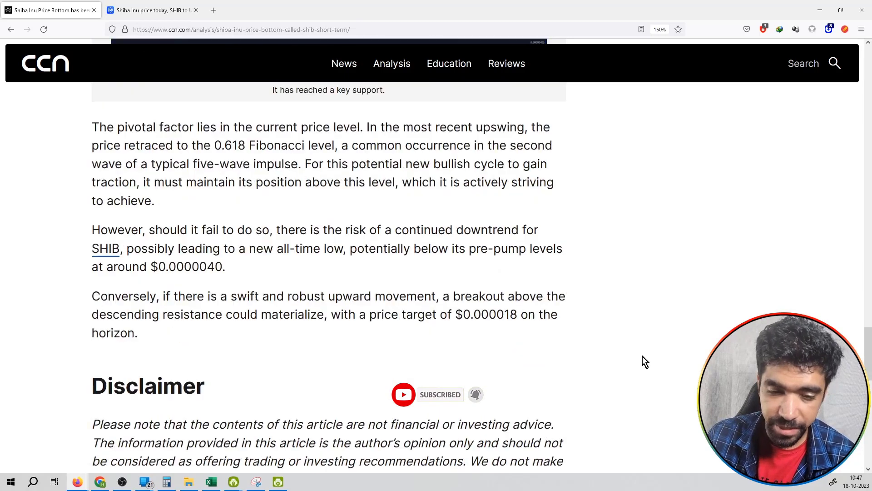
- Return toward the top of the article and bring up the crypto bubbles market overview
scroll(up, 3)
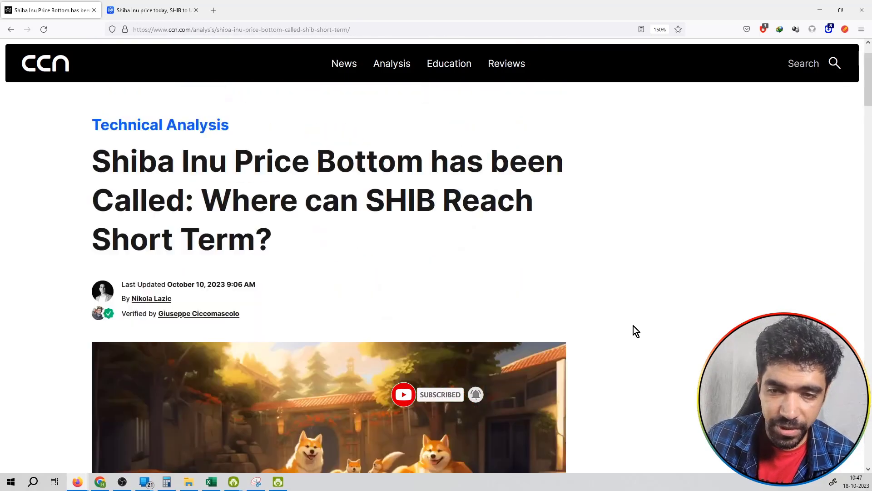
scroll(up, 3)
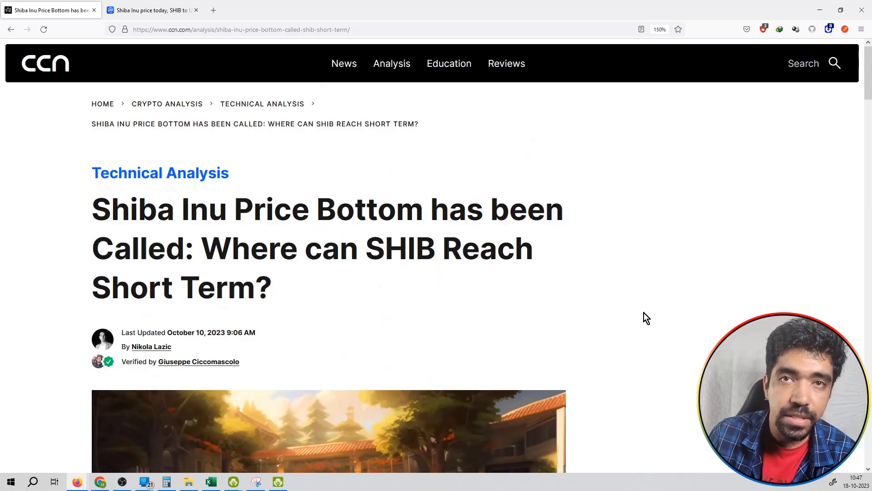
click(600, 8)
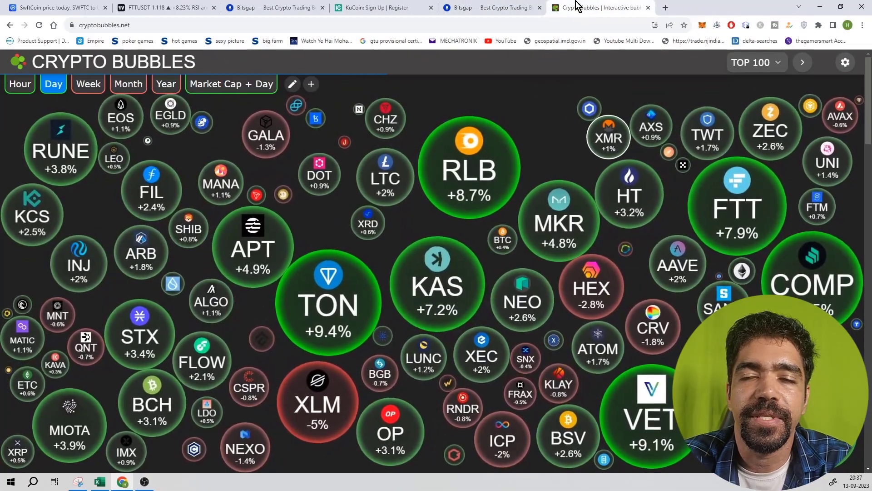